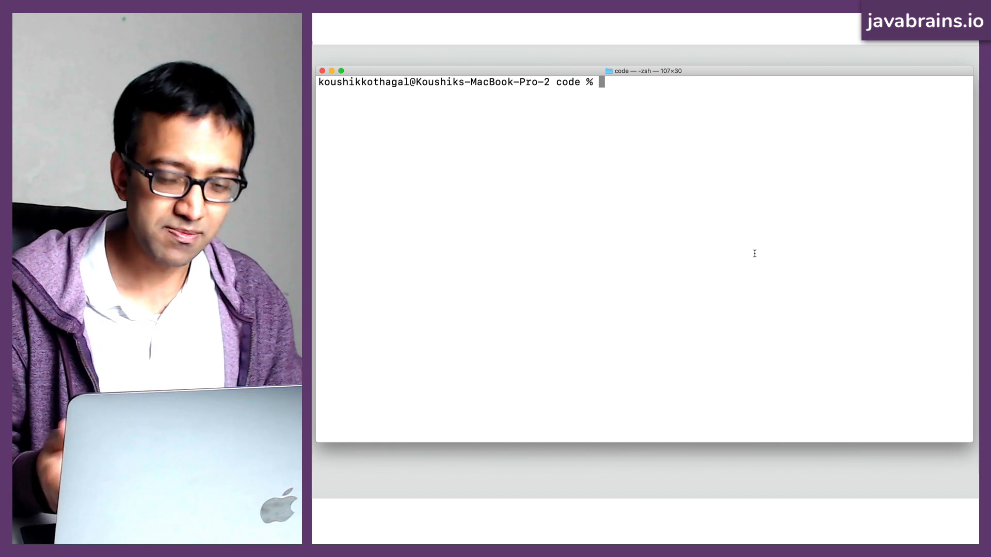
# Step: Print the working folder with pwd and create a new first.js file in vi
pyautogui.write('v')
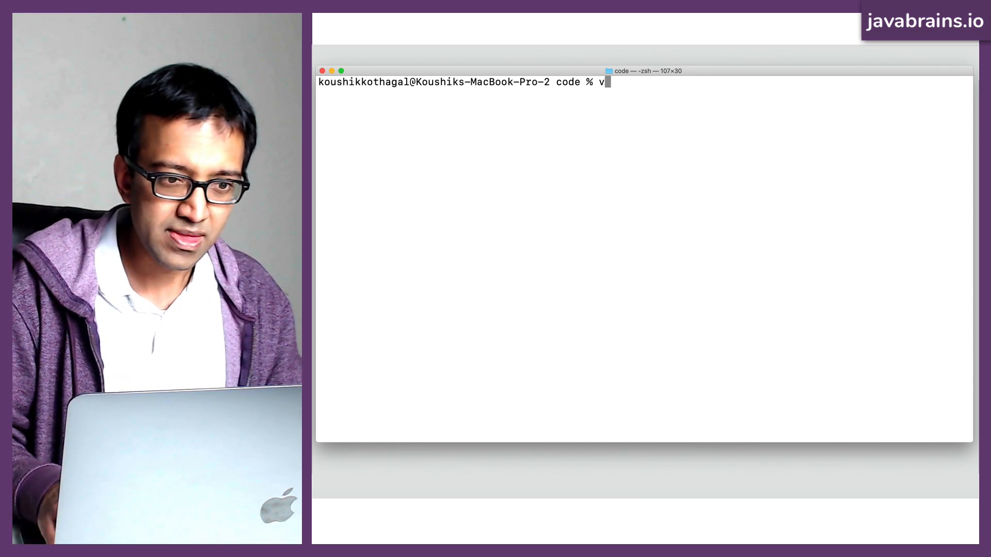
pyautogui.write('pwd')
pyautogui.press('Return')
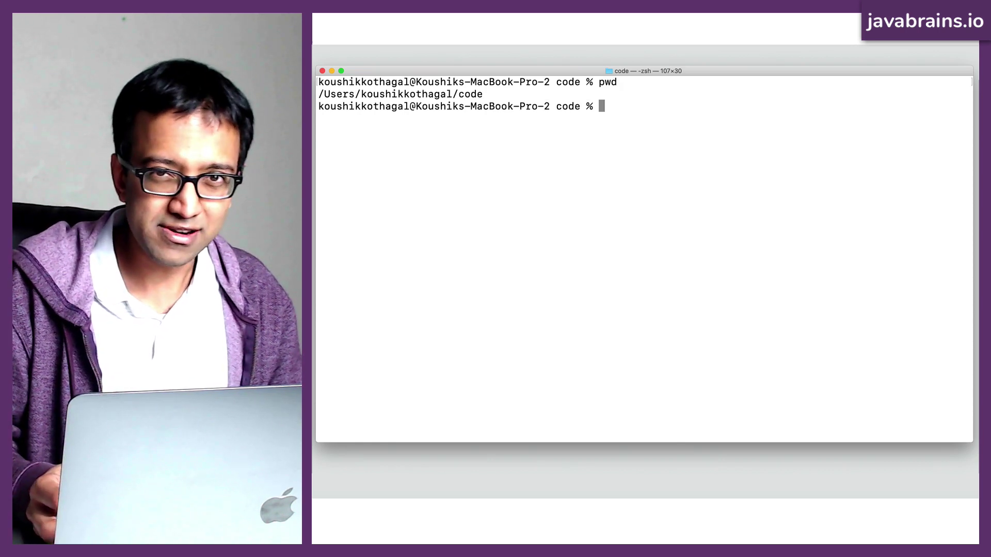
pyautogui.write('vi')
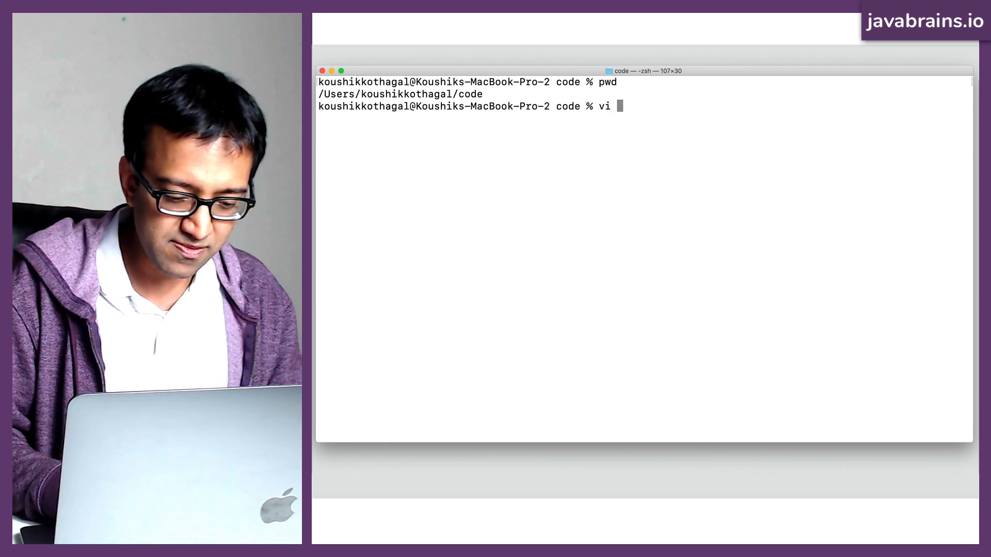
pyautogui.write('my')
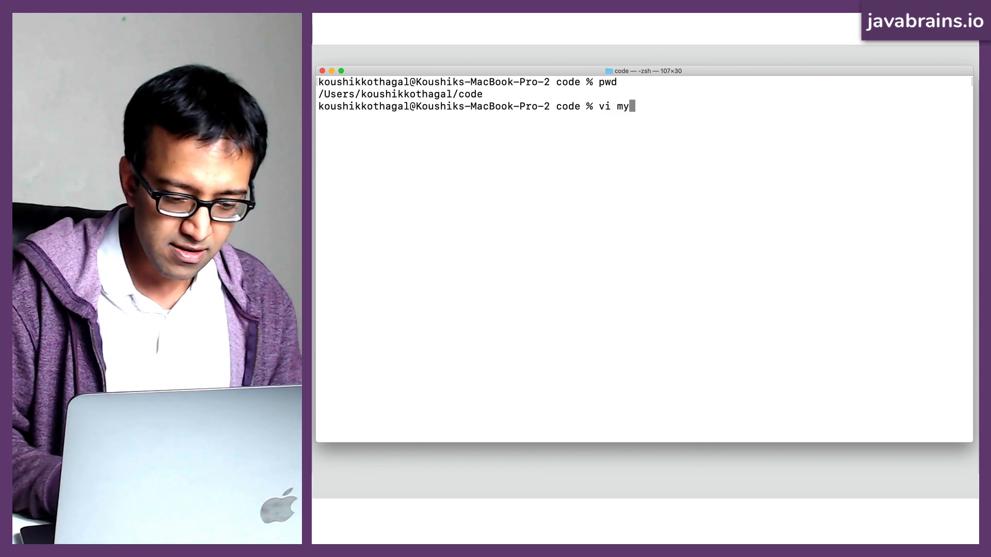
pyautogui.write('fri')
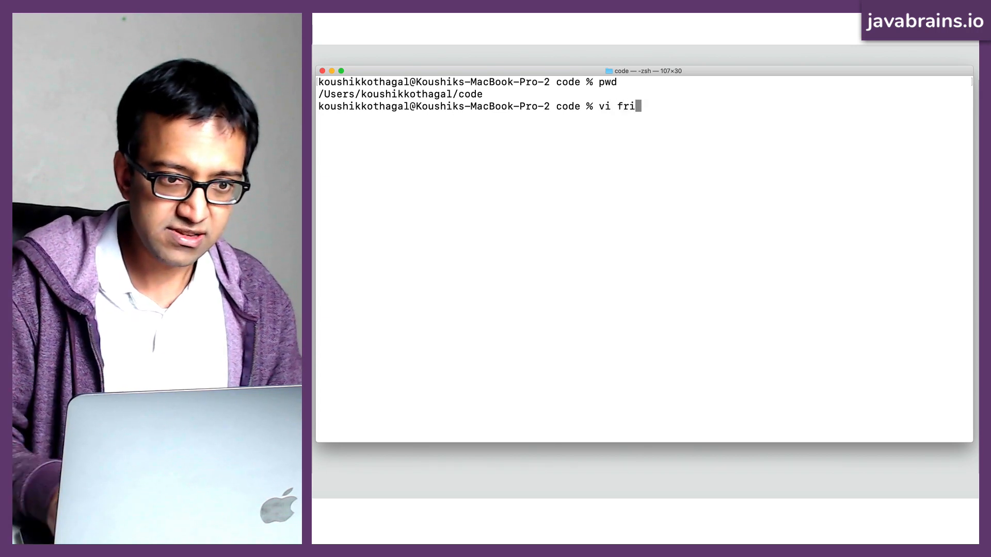
pyautogui.write('rst.')
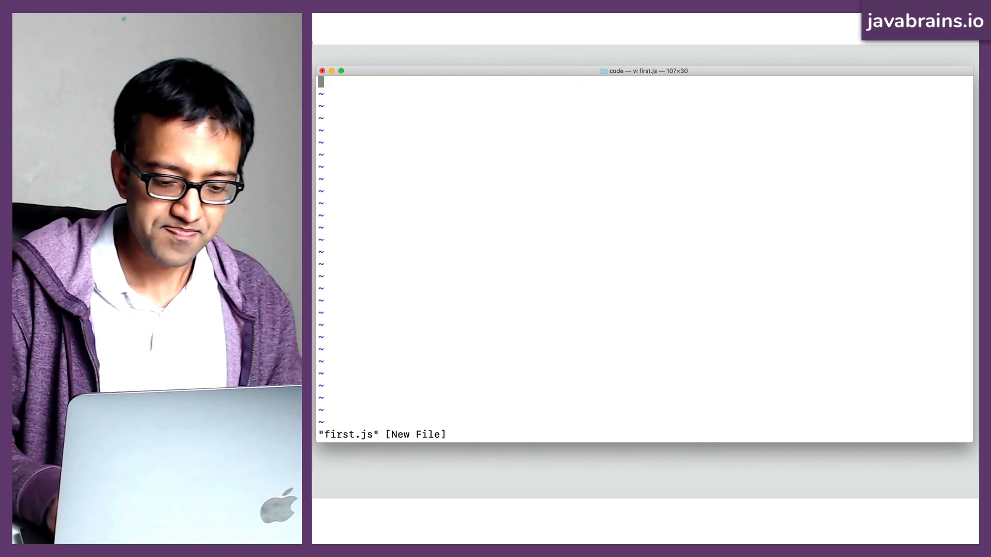
# Step: Enter insert mode and write console.log("Hello World!"); in first.js
pyautogui.press('i')
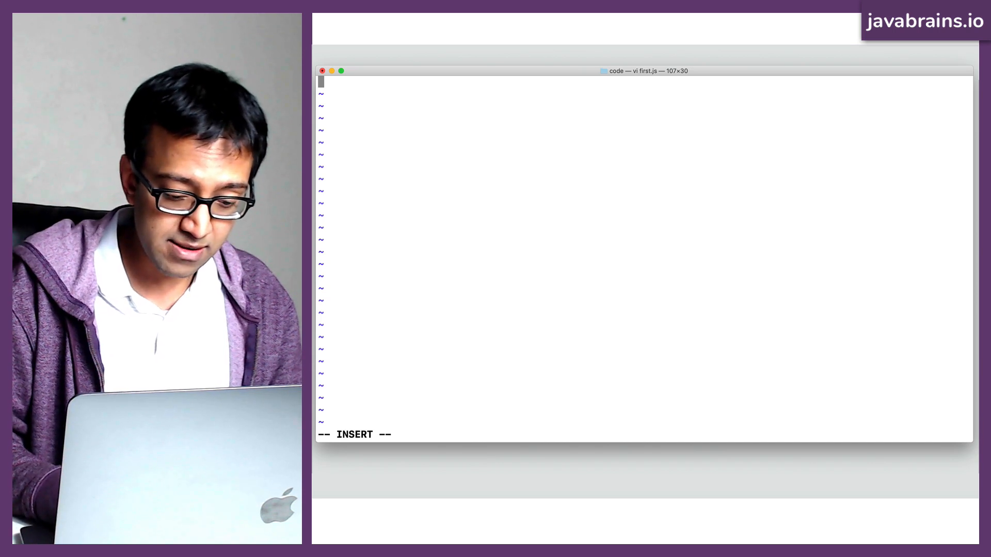
pyautogui.write('console.lo')
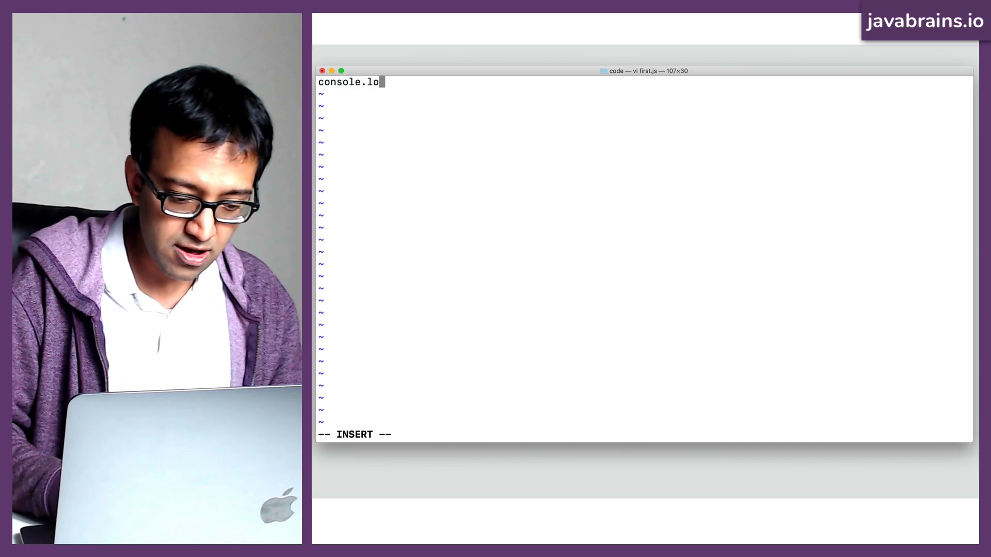
pyautogui.write('g(')
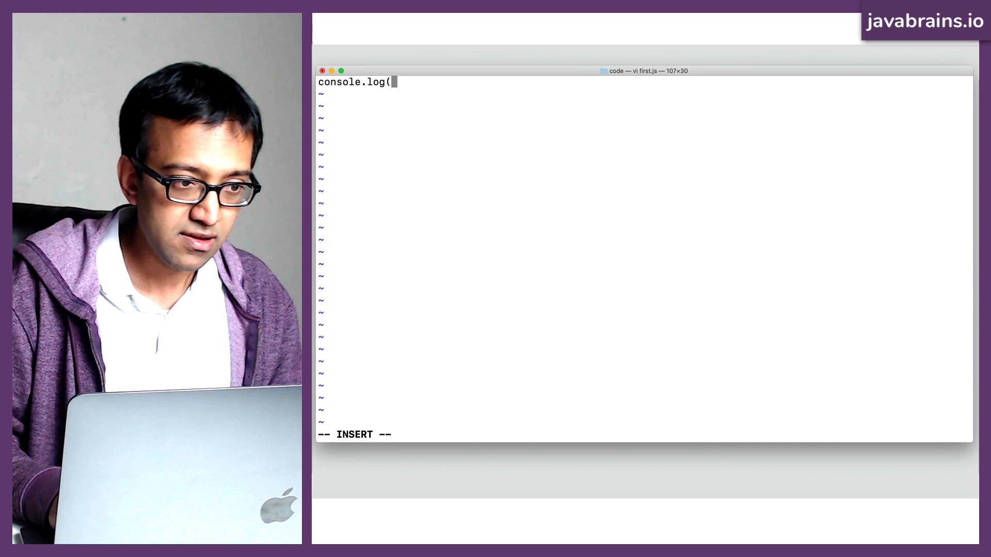
pyautogui.write('"He')
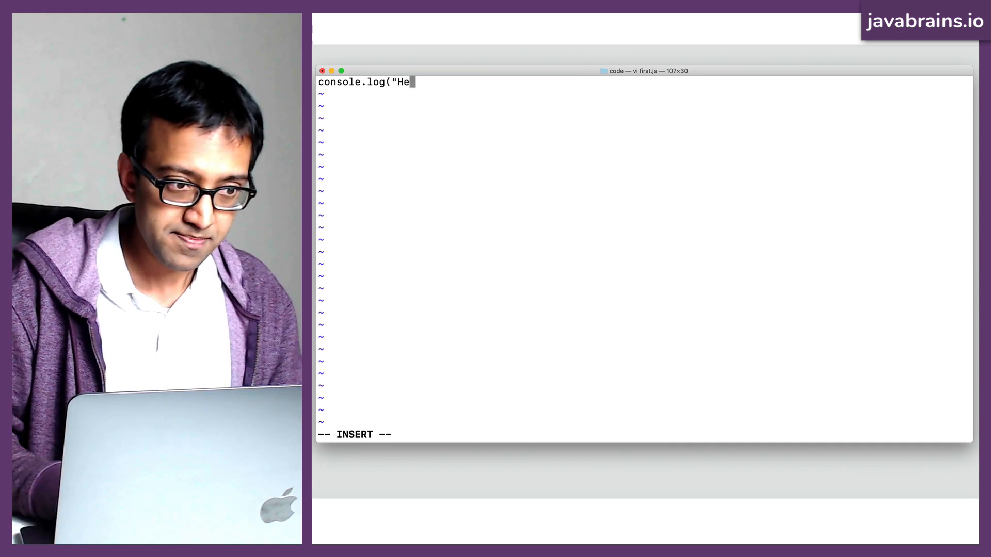
pyautogui.write('llo World')
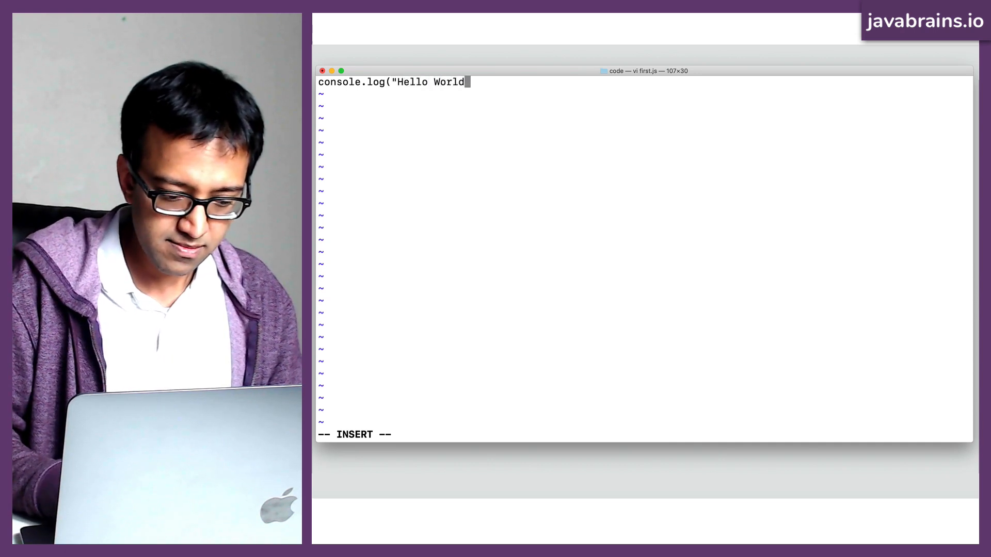
pyautogui.write('!"')
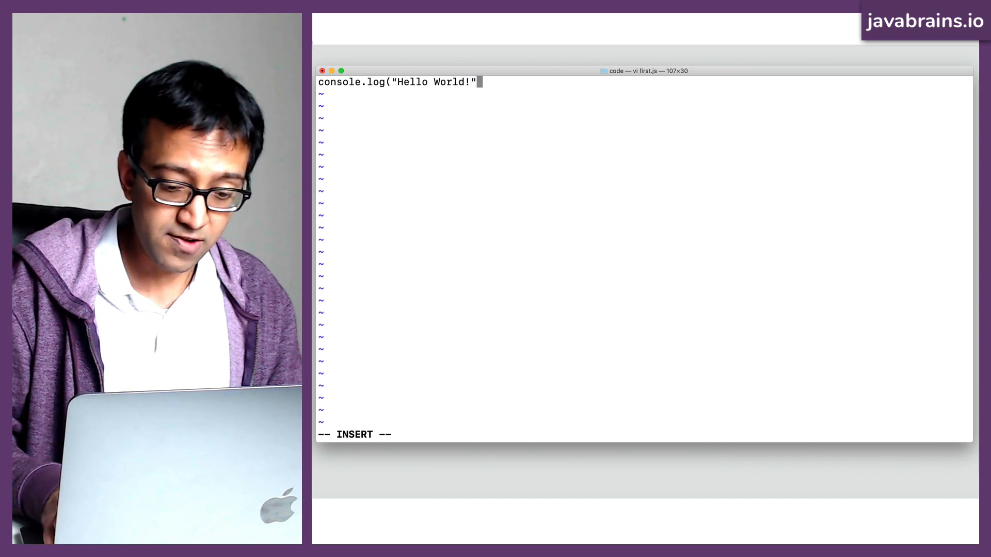
pyautogui.write(';')
pyautogui.write('ls')
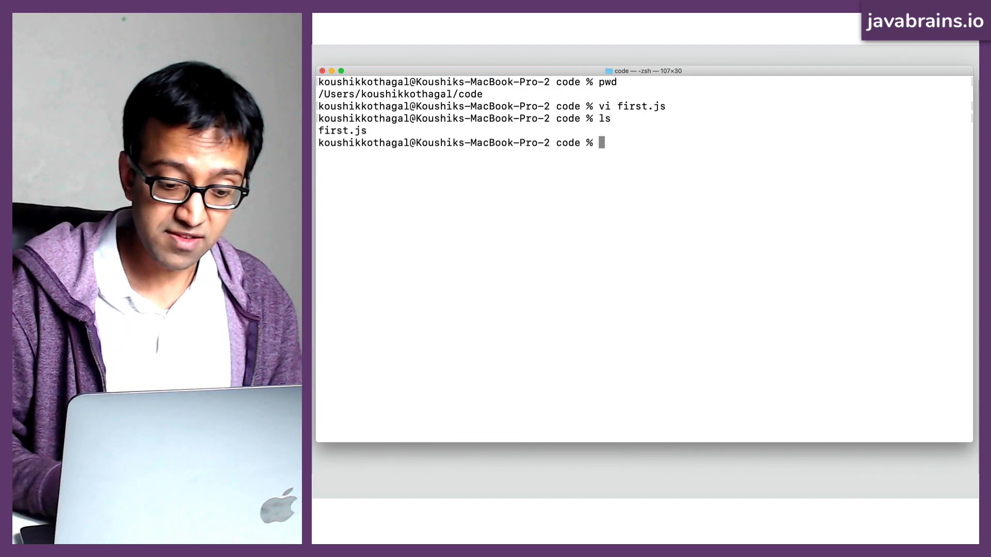
# Step: Run node first.js to print Hello World!, then list the folder with ls
pyautogui.write('node')
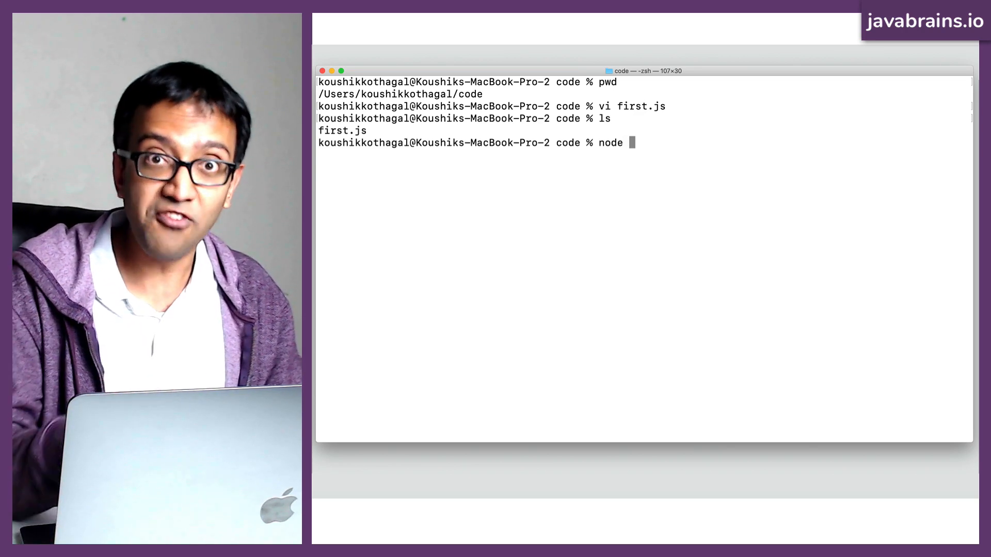
pyautogui.write('first.js')
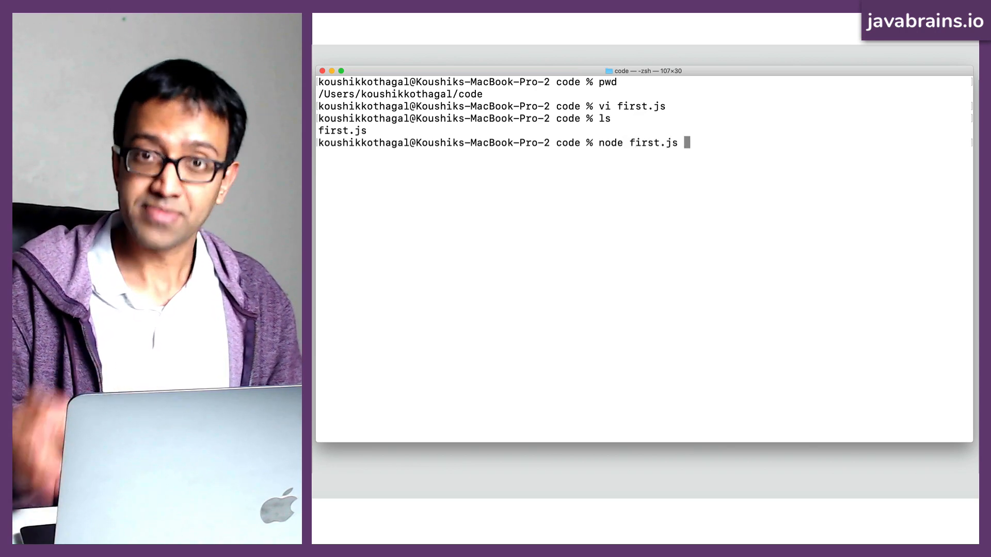
pyautogui.press('Return')
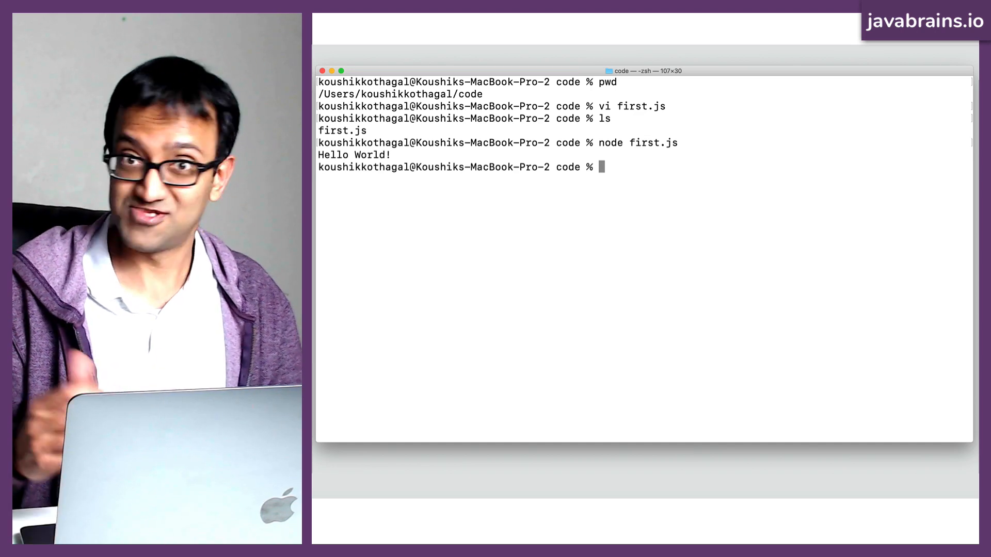
pyautogui.write('ls')
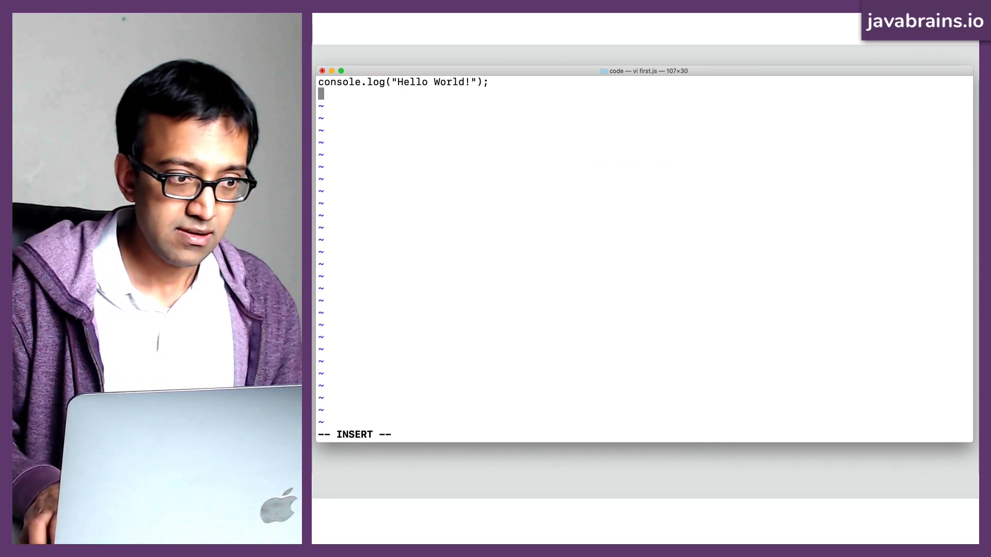
# Step: Add var a = 10, var b = a * 3 and console.log("b is " + b) to first.js
pyautogui.write('var')
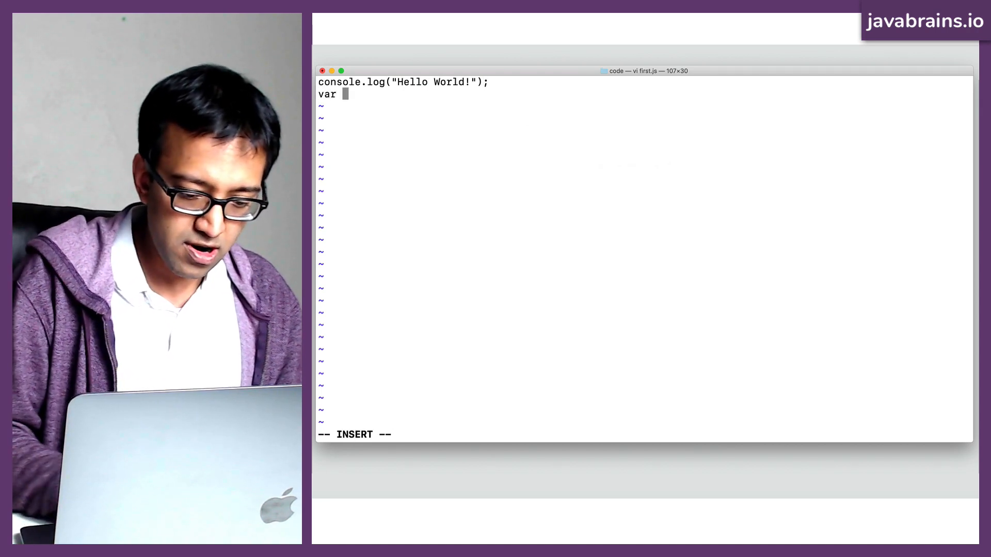
pyautogui.write('a = 10;')
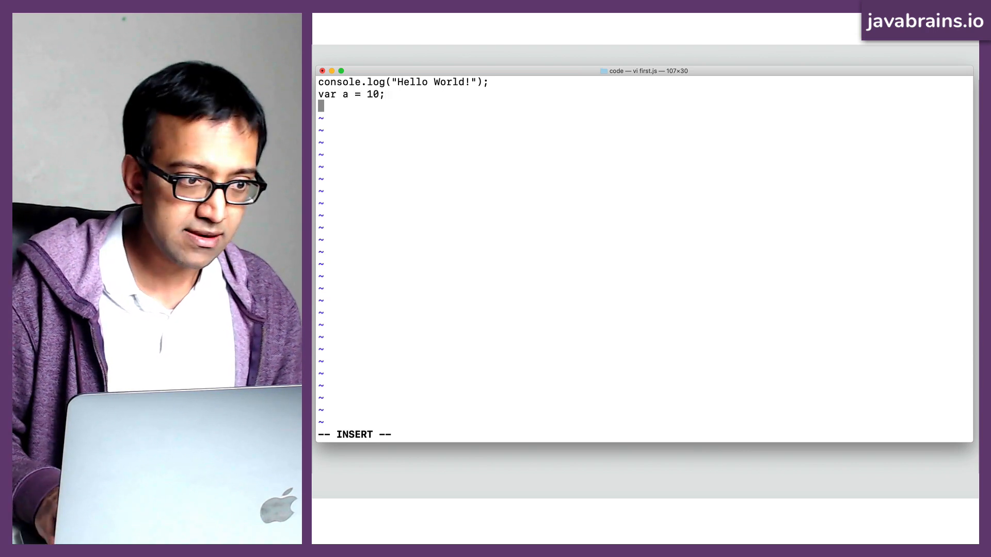
pyautogui.write('var b =')
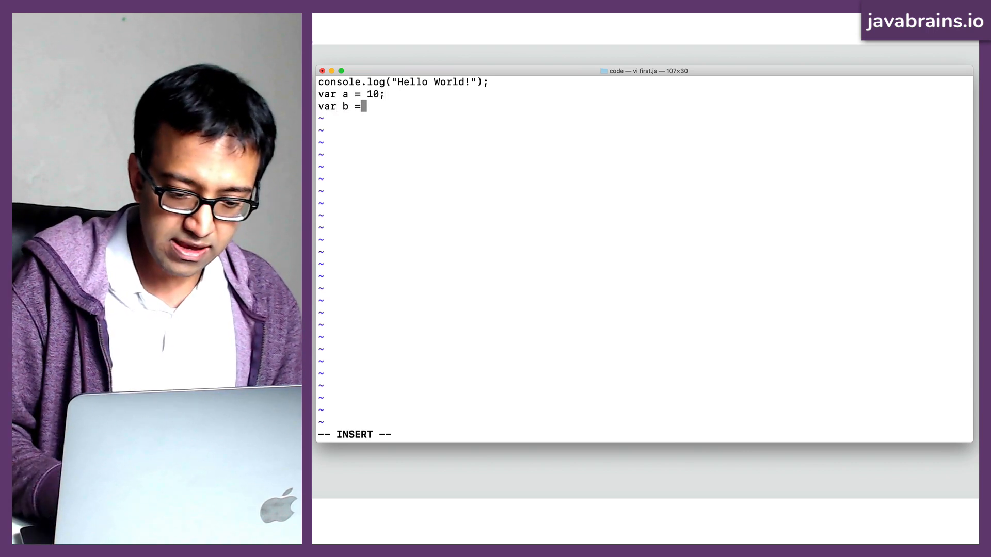
pyautogui.write('a *3;')
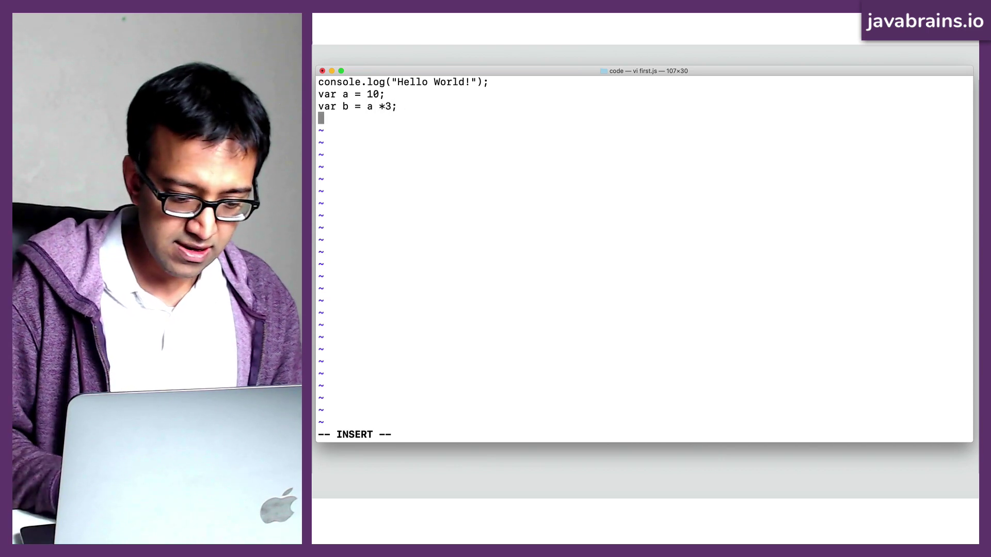
pyautogui.write('console.log')
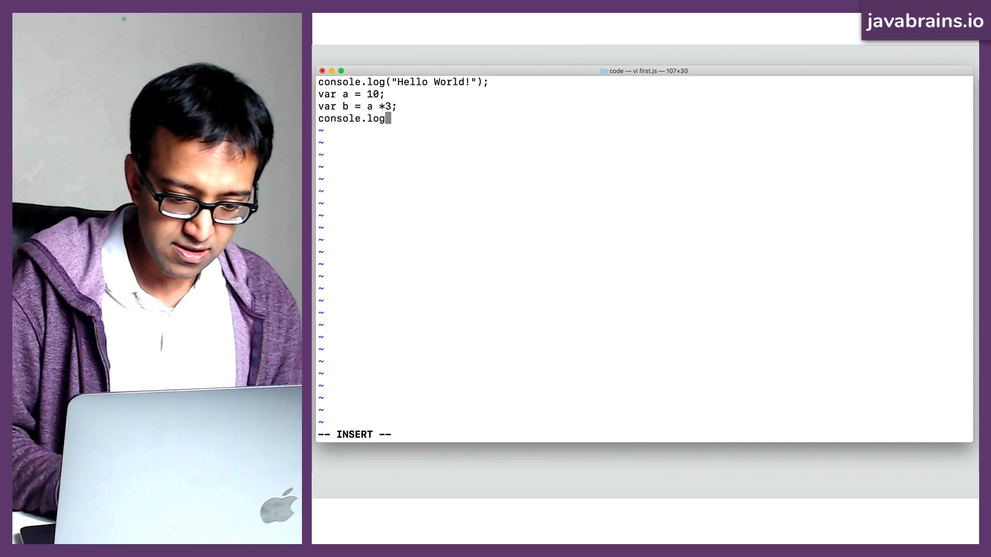
pyautogui.write('"b')
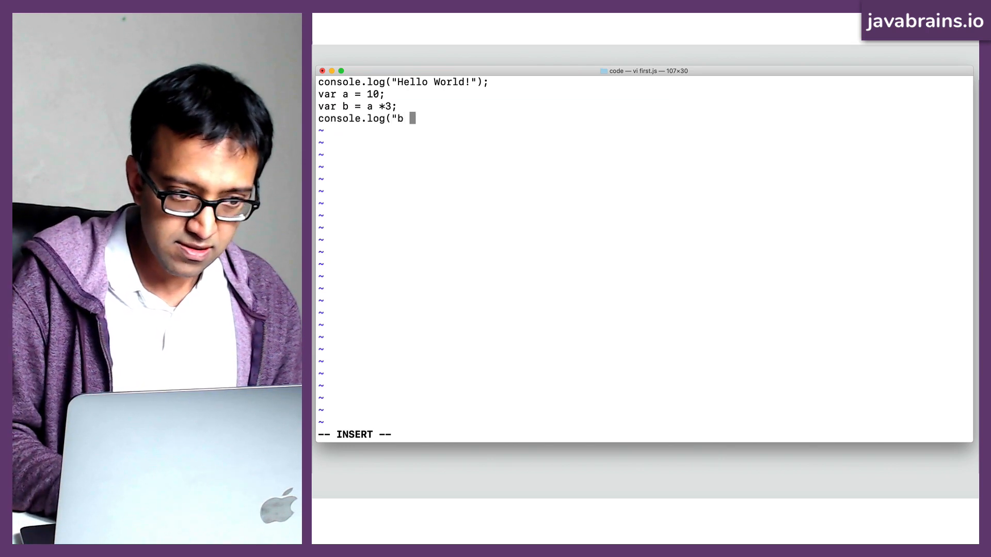
pyautogui.write('is " +')
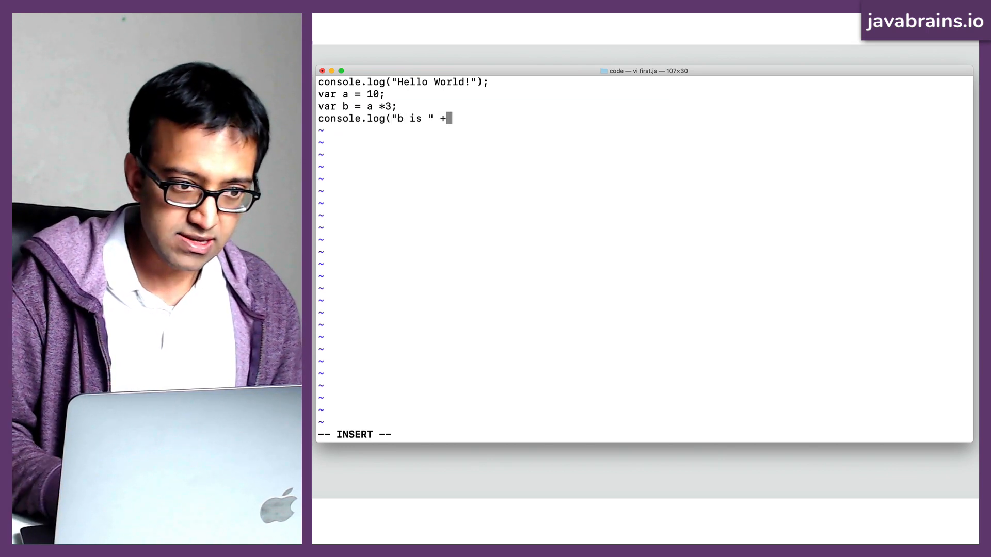
pyautogui.write('b)')
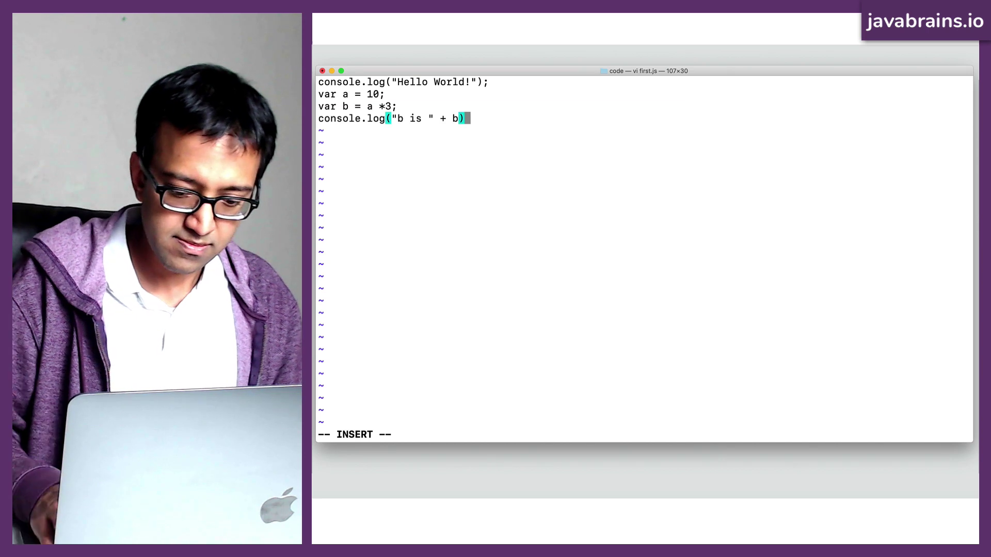
# Step: Save first.js and quit vim with :wq
pyautogui.press('Escape')
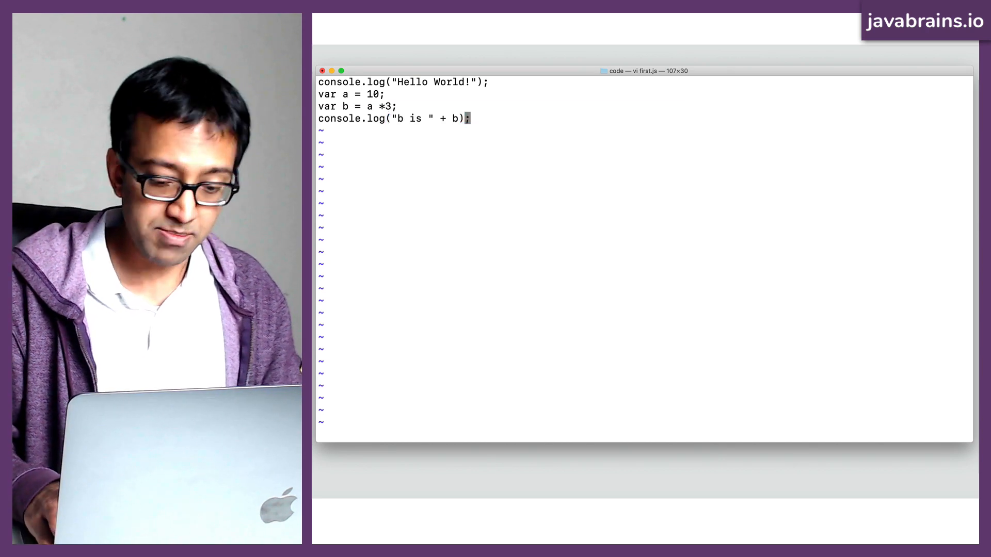
pyautogui.write(':w')
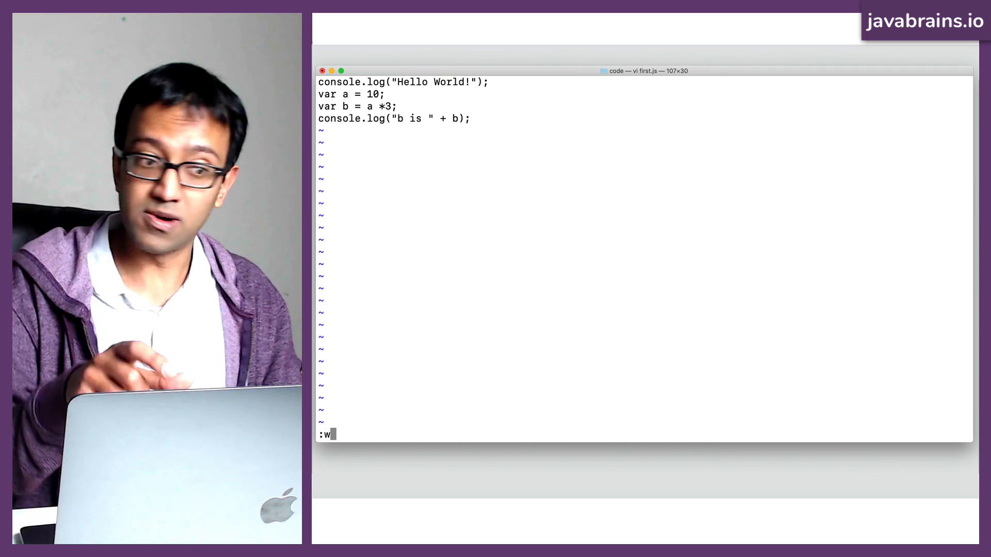
pyautogui.write('q')
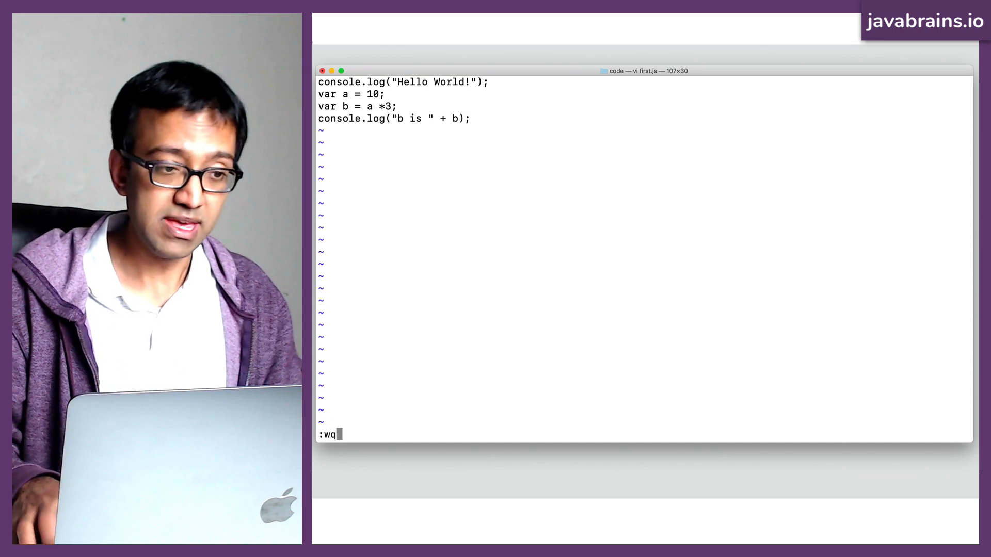
pyautogui.press('Return')
pyautogui.write('node first.js')
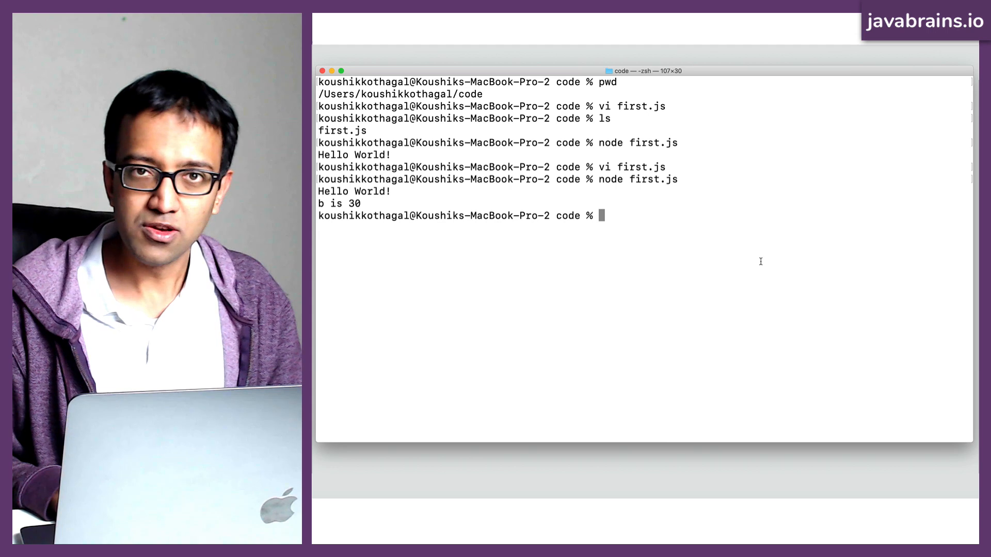
pyautogui.moveTo(750, 260)
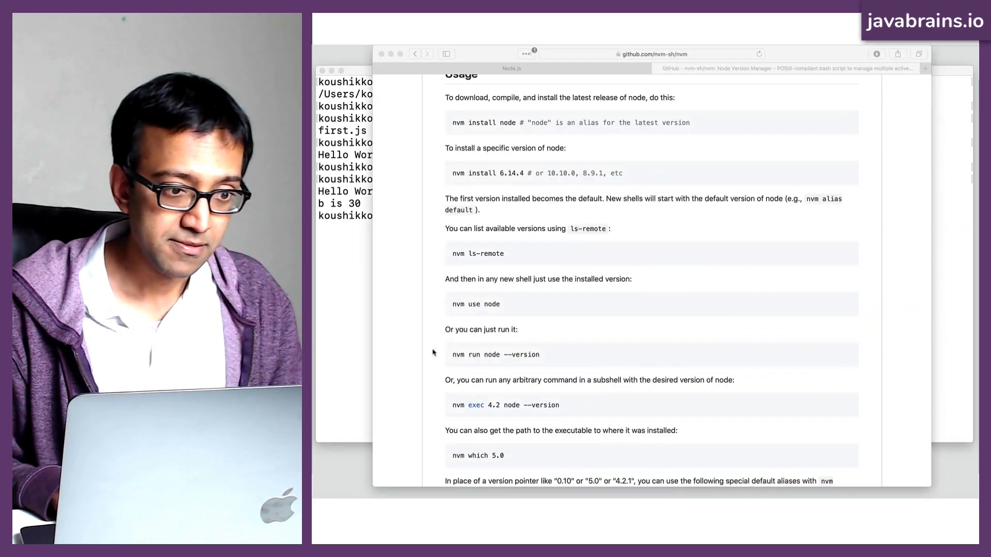
# Step: Download VS Code for Mac from its website, allowing the site's downloads in Safari
pyautogui.click(798, 47)
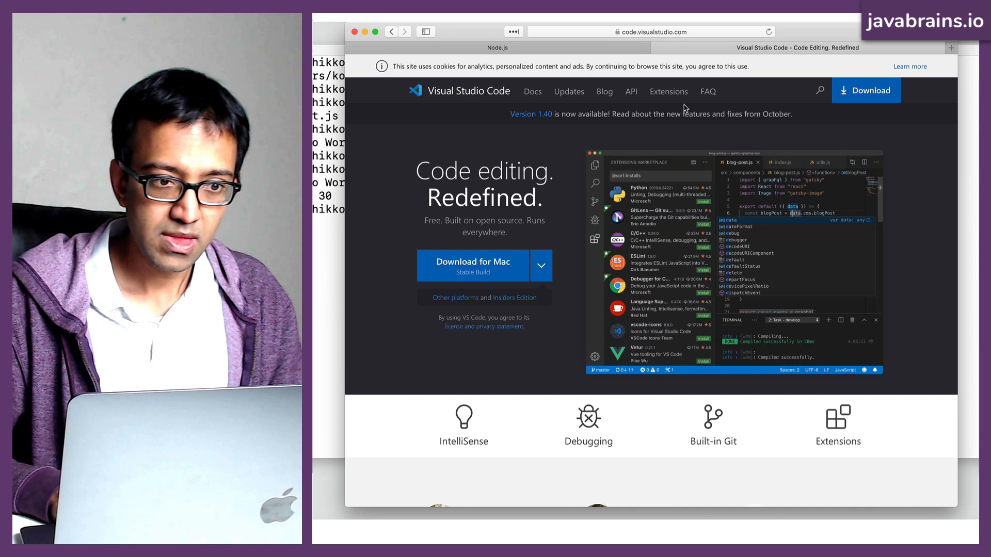
pyautogui.moveTo(687, 131)
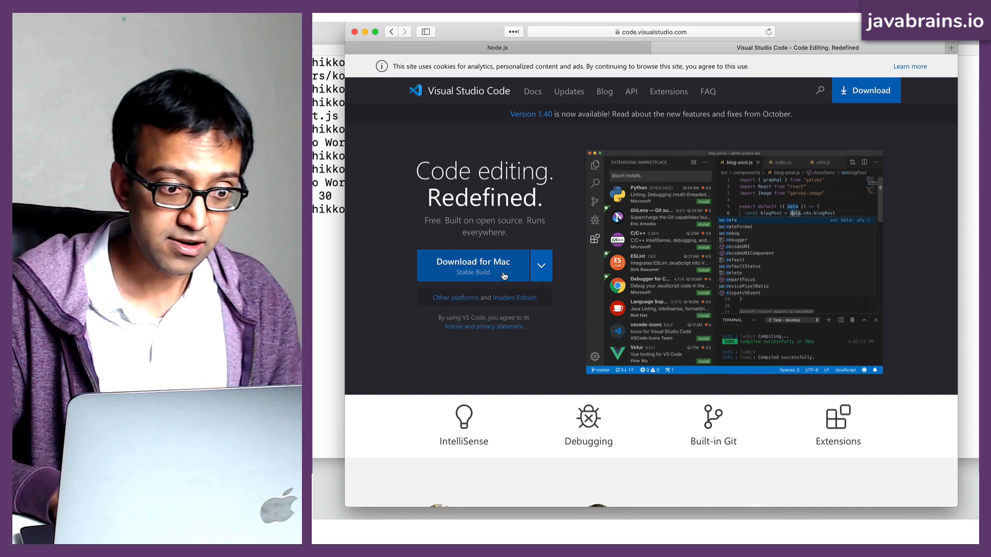
pyautogui.click(472, 262)
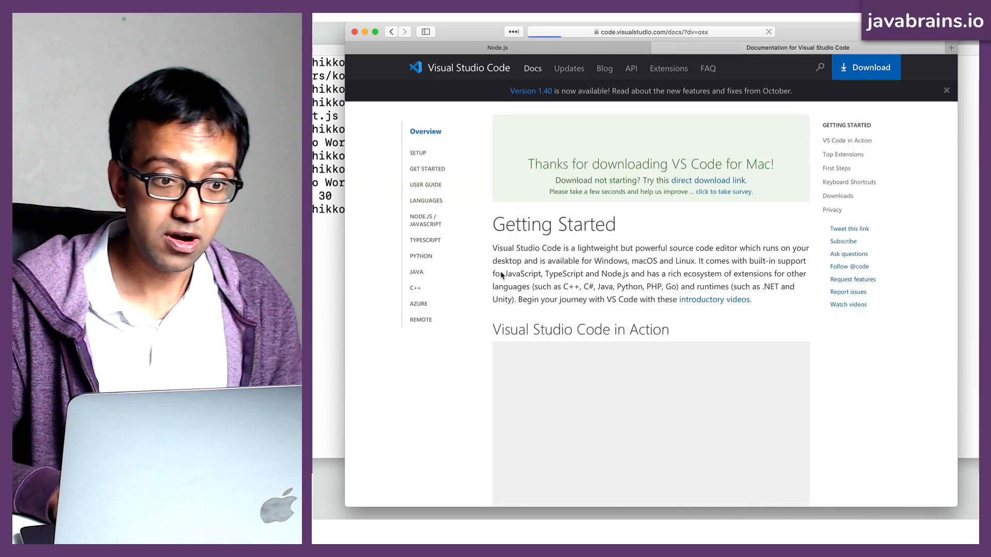
pyautogui.click(865, 67)
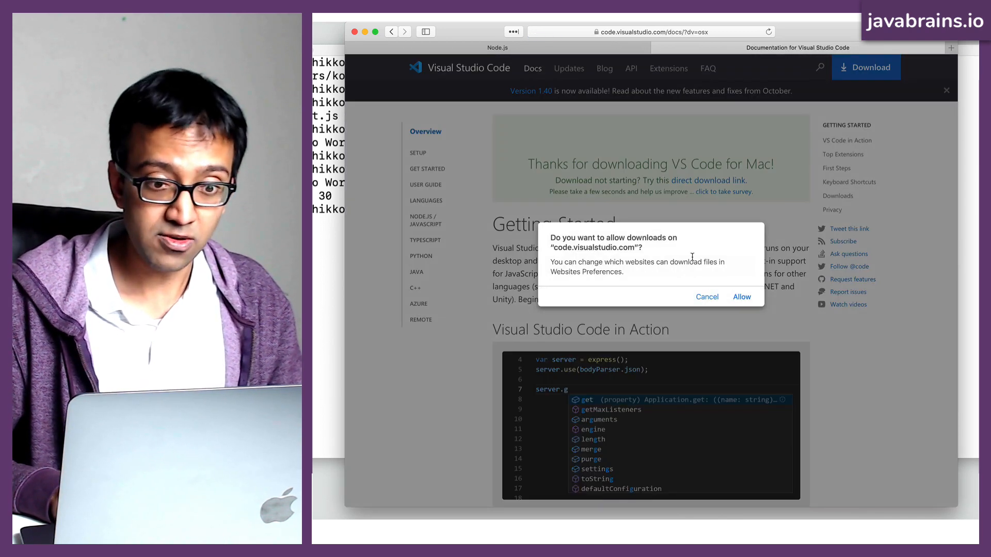
pyautogui.click(706, 297)
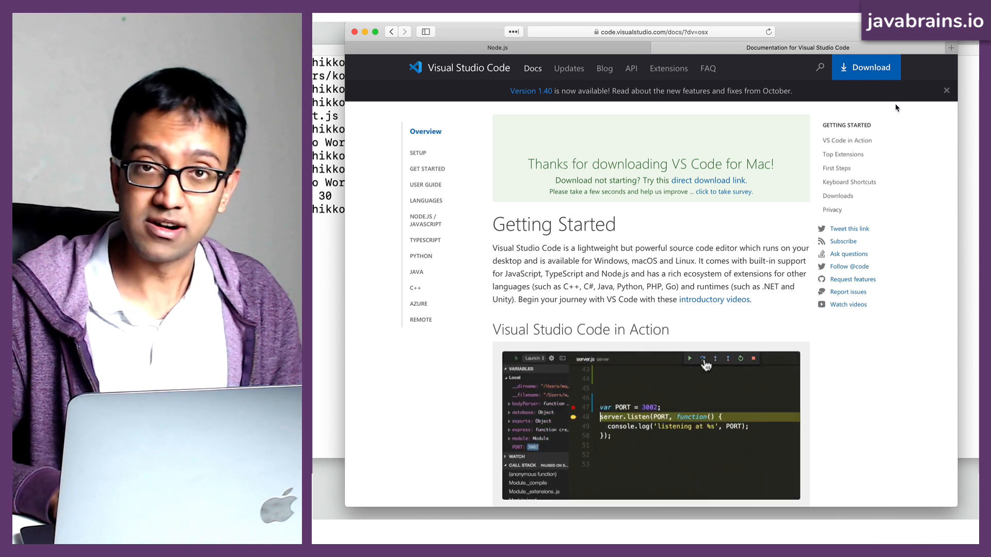
pyautogui.moveTo(856, 140)
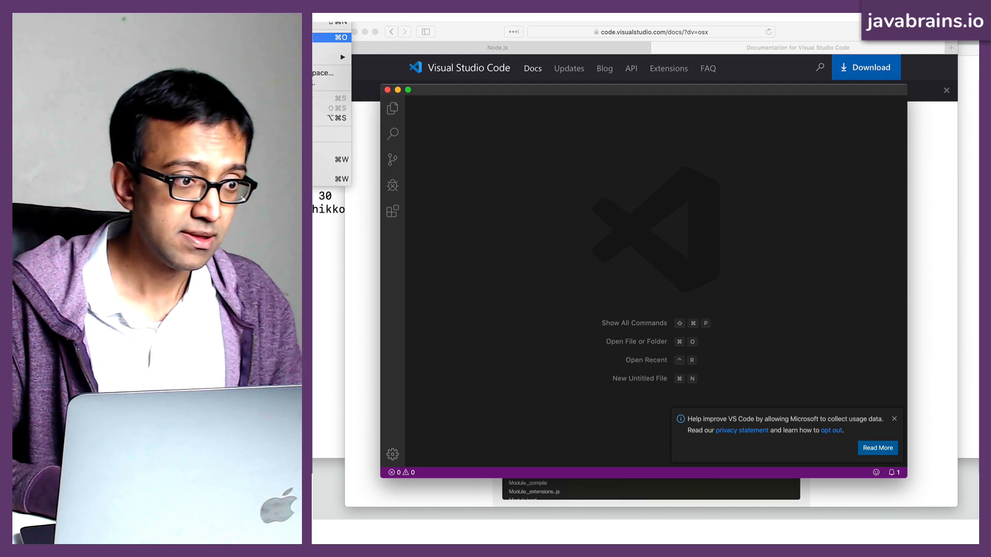
# Step: Open the code folder as the VS Code workspace and view first.js
pyautogui.click(635, 341)
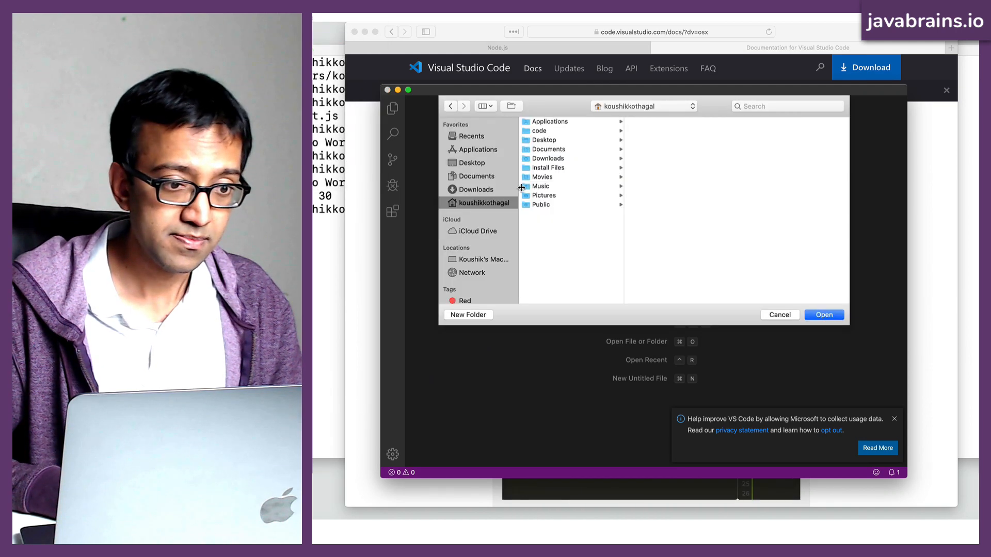
pyautogui.click(539, 130)
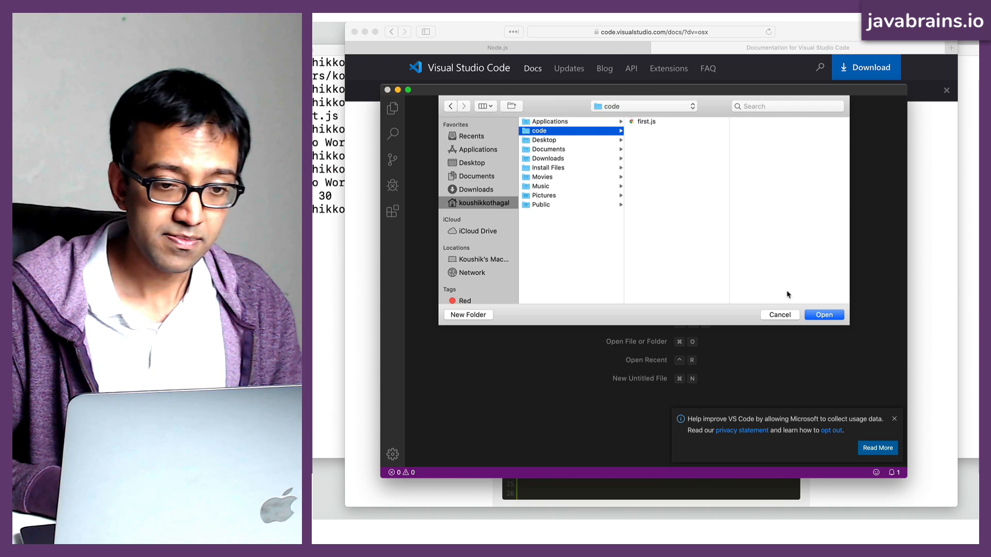
pyautogui.click(822, 315)
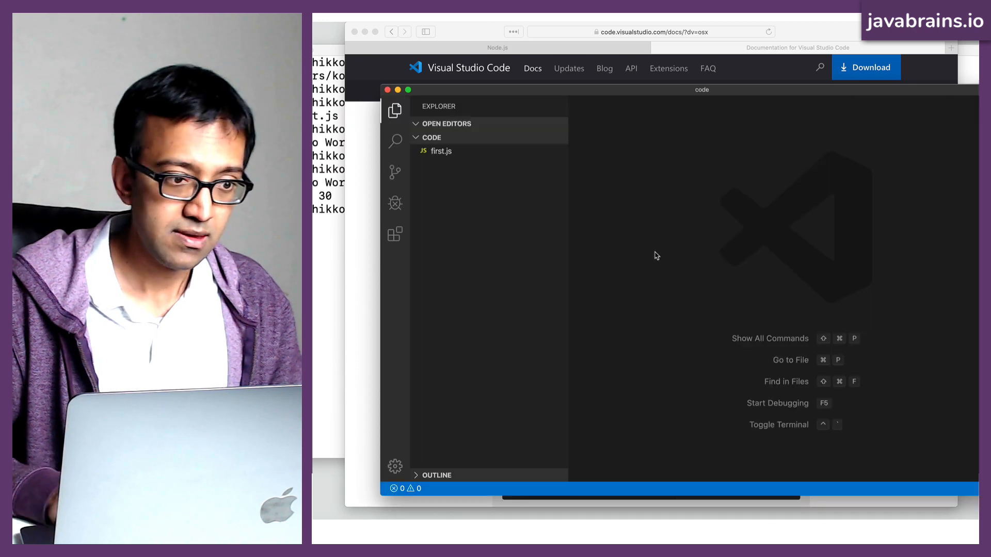
pyautogui.click(441, 152)
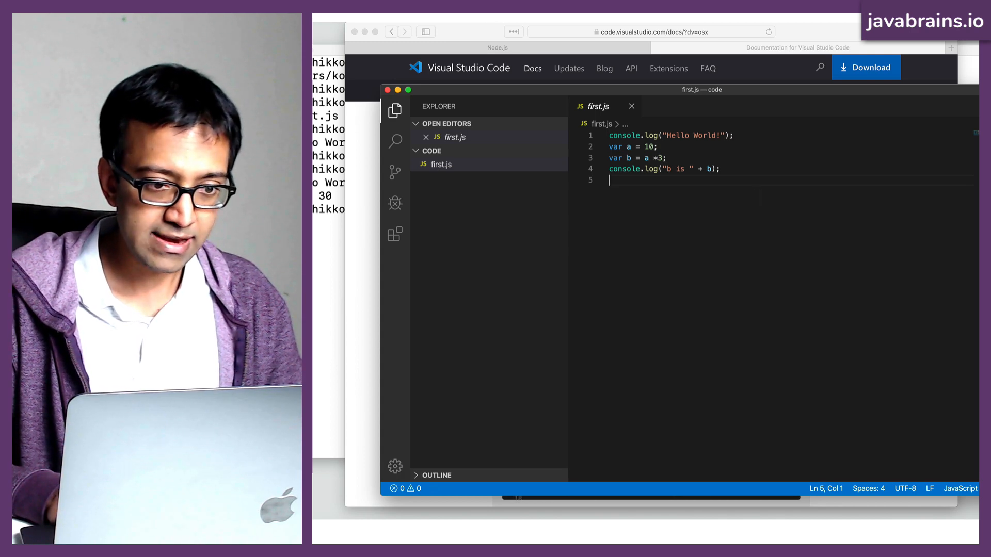
# Step: Run node first.js in the integrated terminal, printing Hello World! and b is 30
pyautogui.press('ctrl+`')
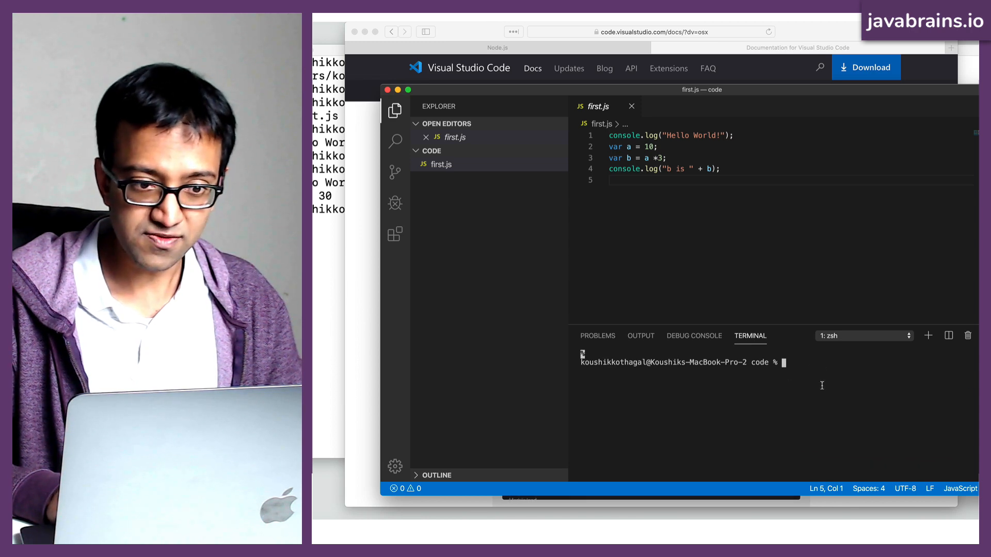
pyautogui.moveTo(715, 94)
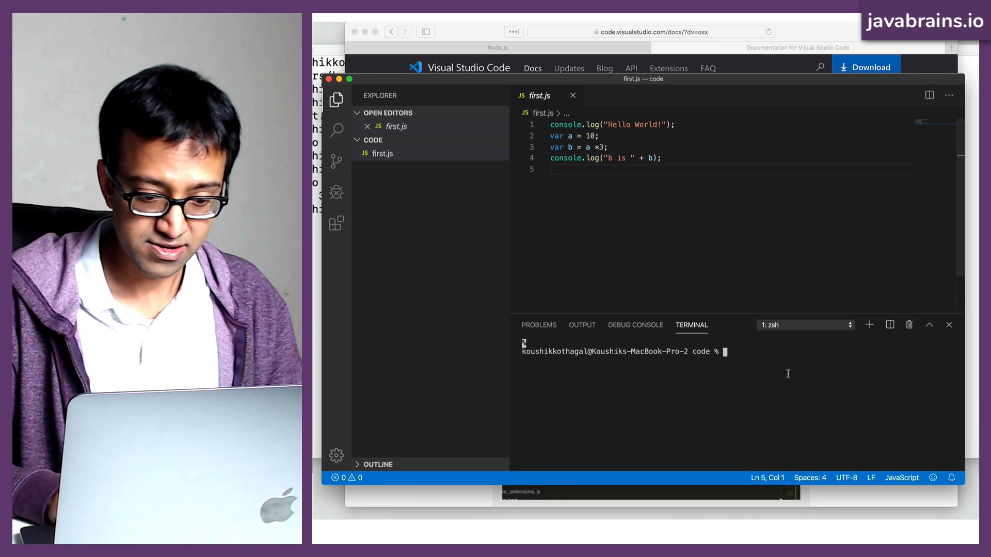
pyautogui.write('node fir')
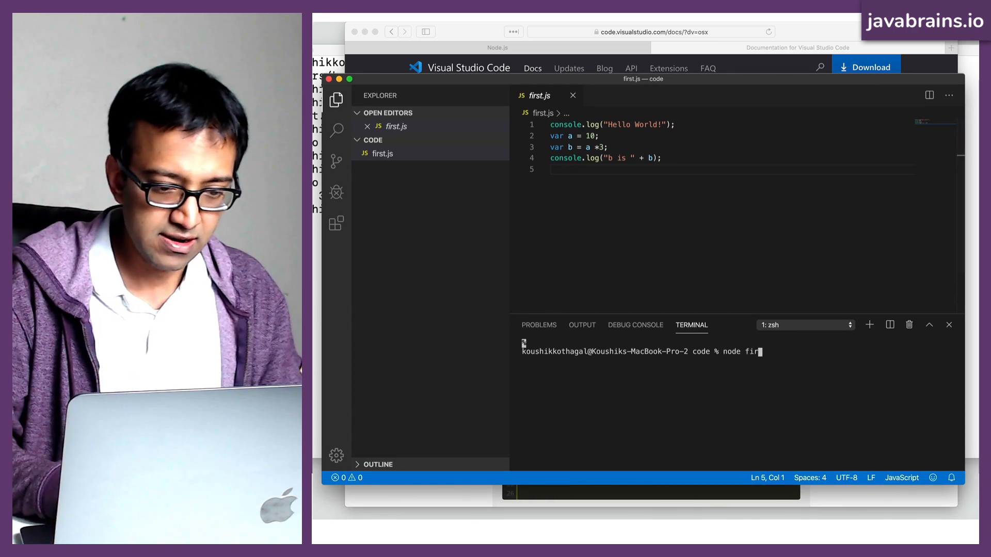
pyautogui.press('Return')
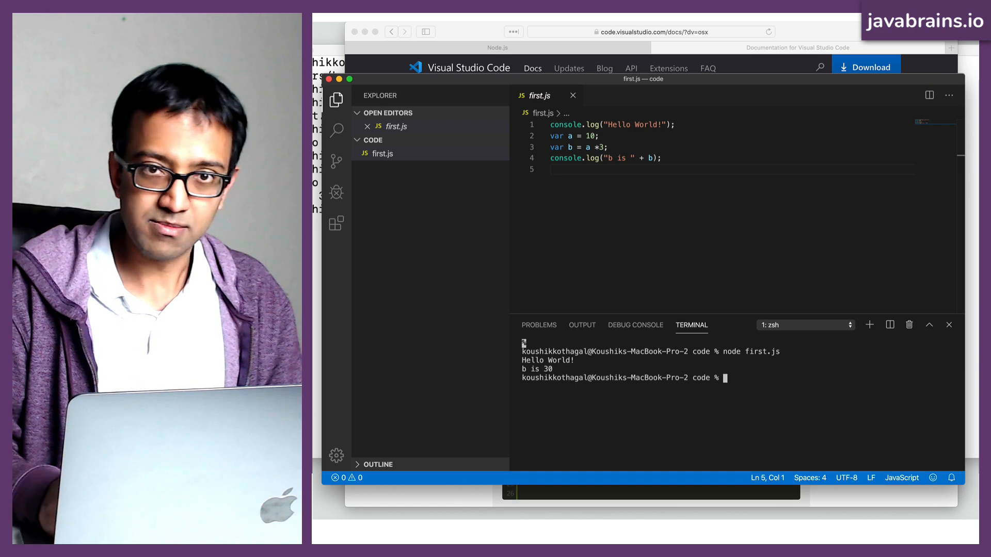